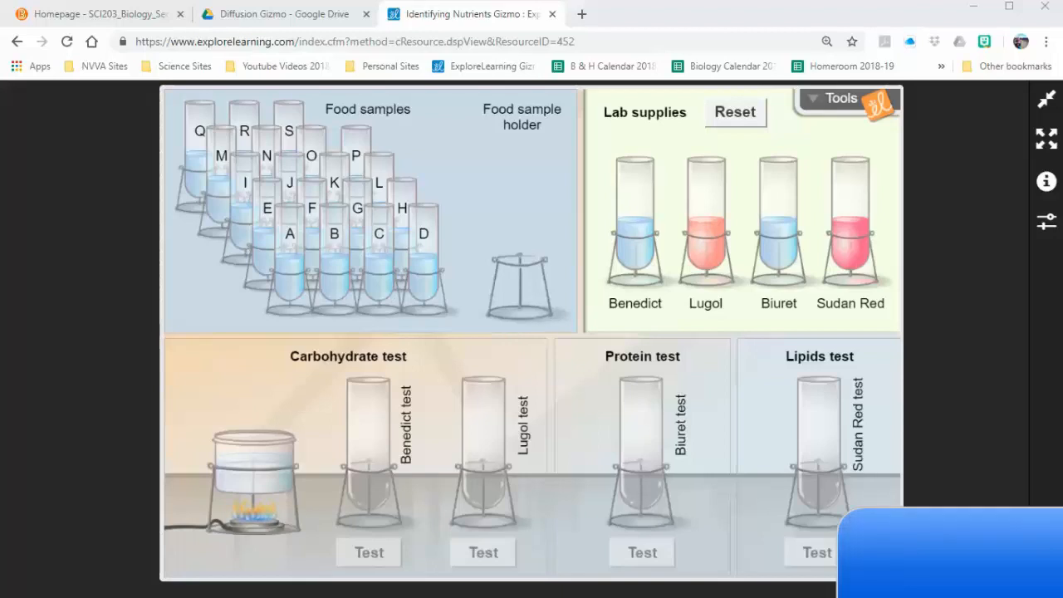
pyautogui.moveTo(882, 460)
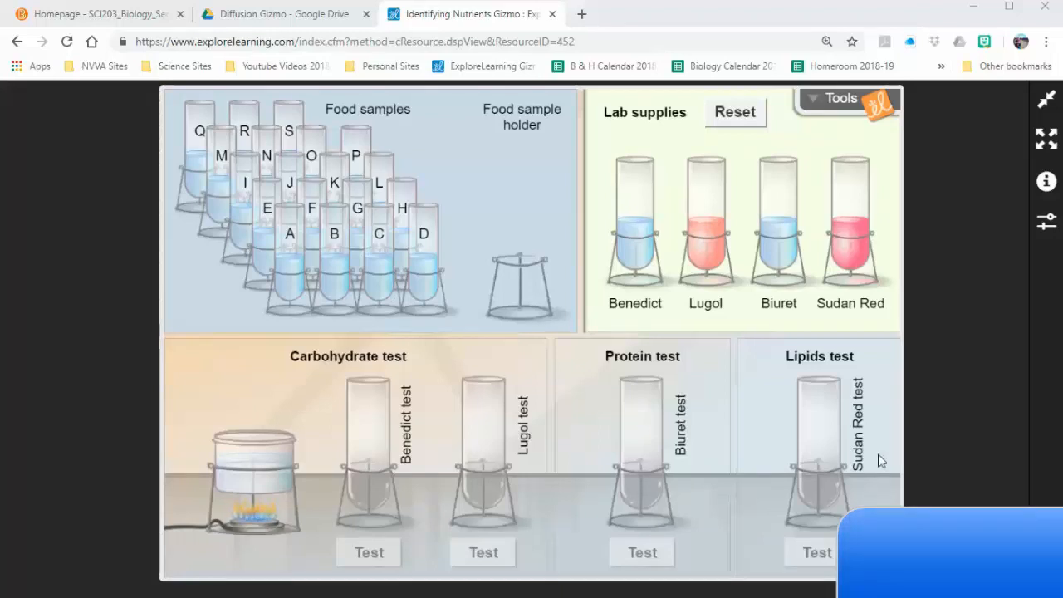
pyautogui.moveTo(920, 459)
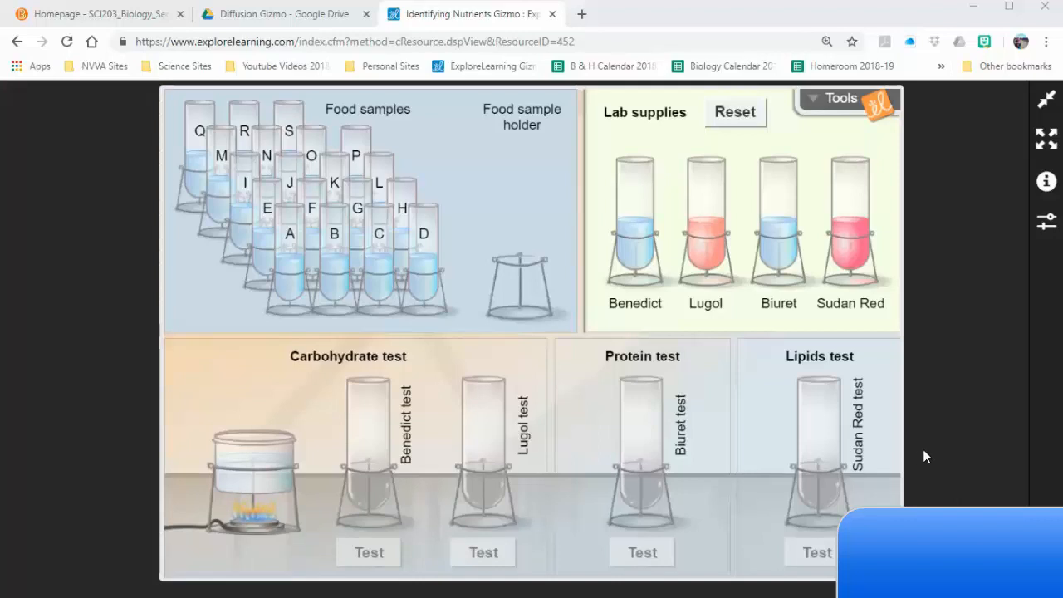
pyautogui.moveTo(424, 392)
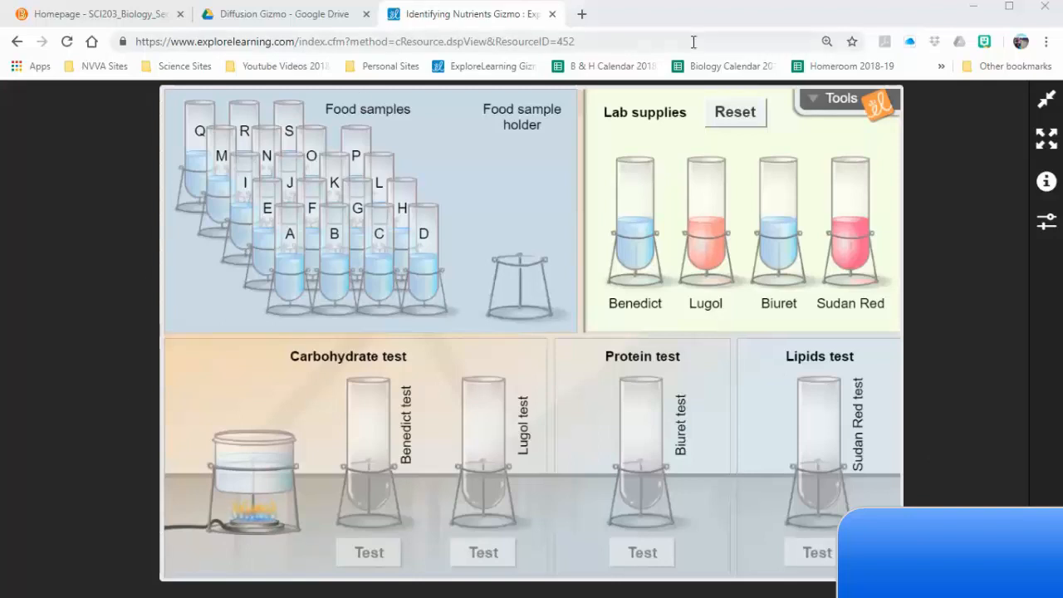
pyautogui.moveTo(288, 250)
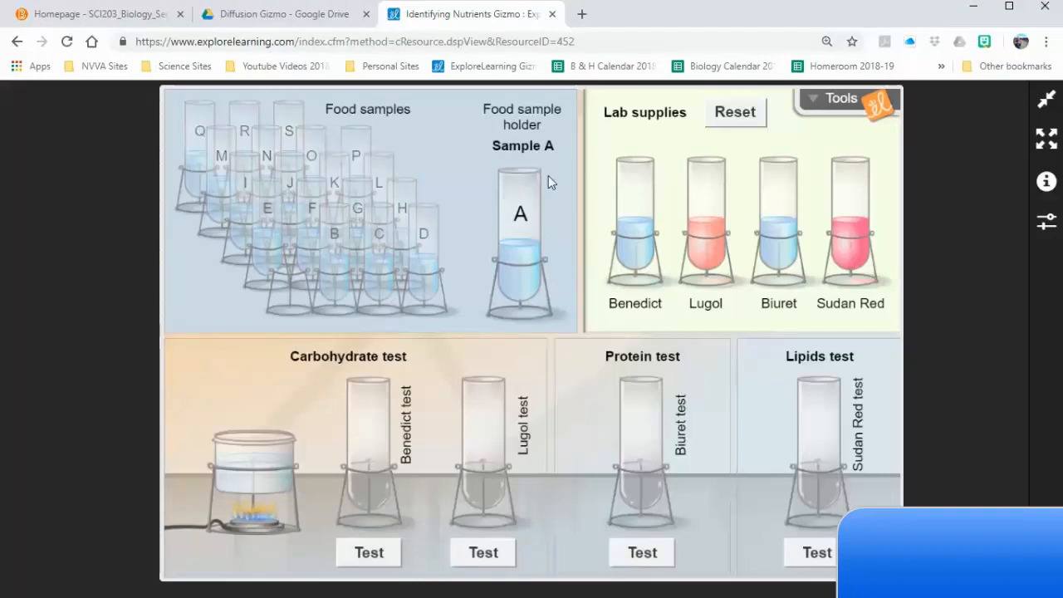
pyautogui.moveTo(508, 501)
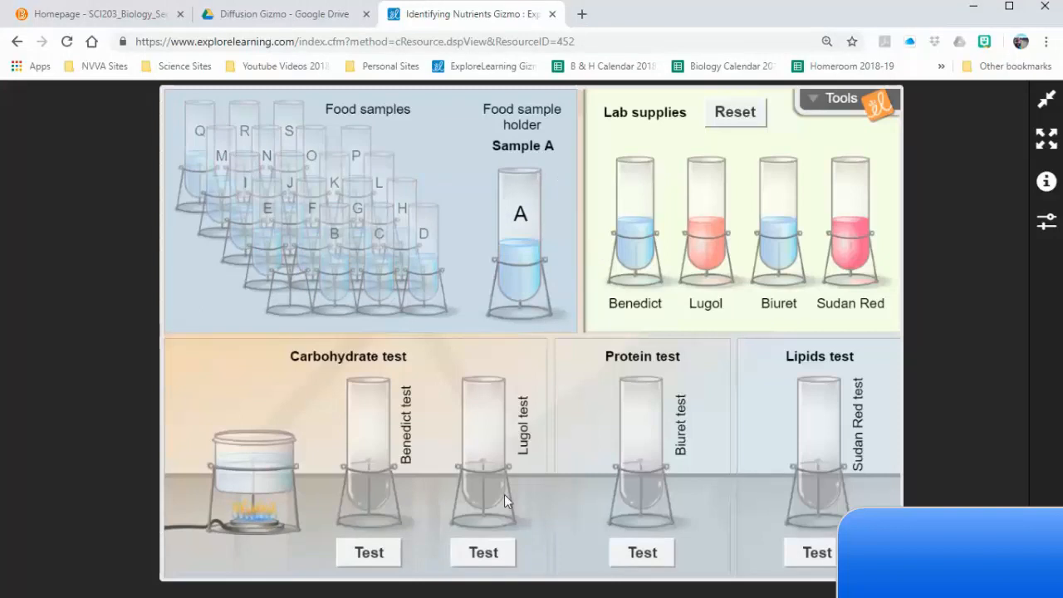
pyautogui.moveTo(833, 339)
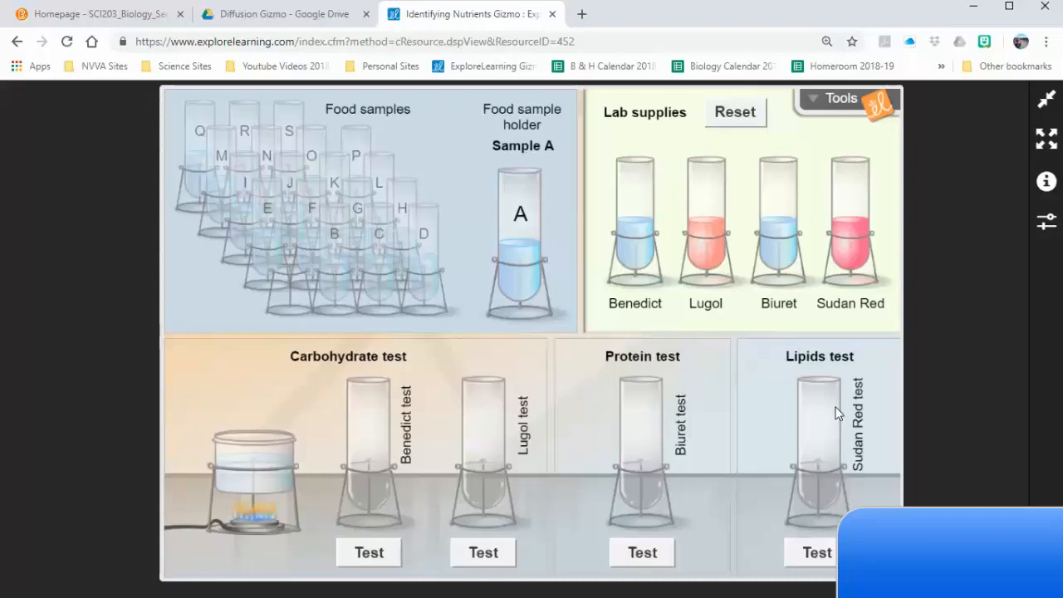
pyautogui.moveTo(439, 483)
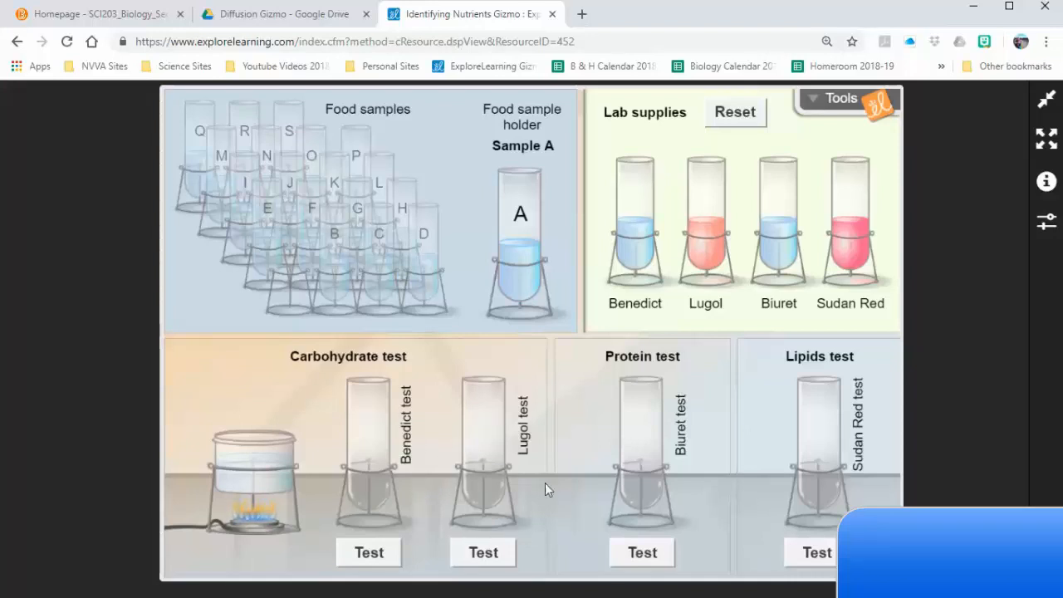
pyautogui.moveTo(415, 509)
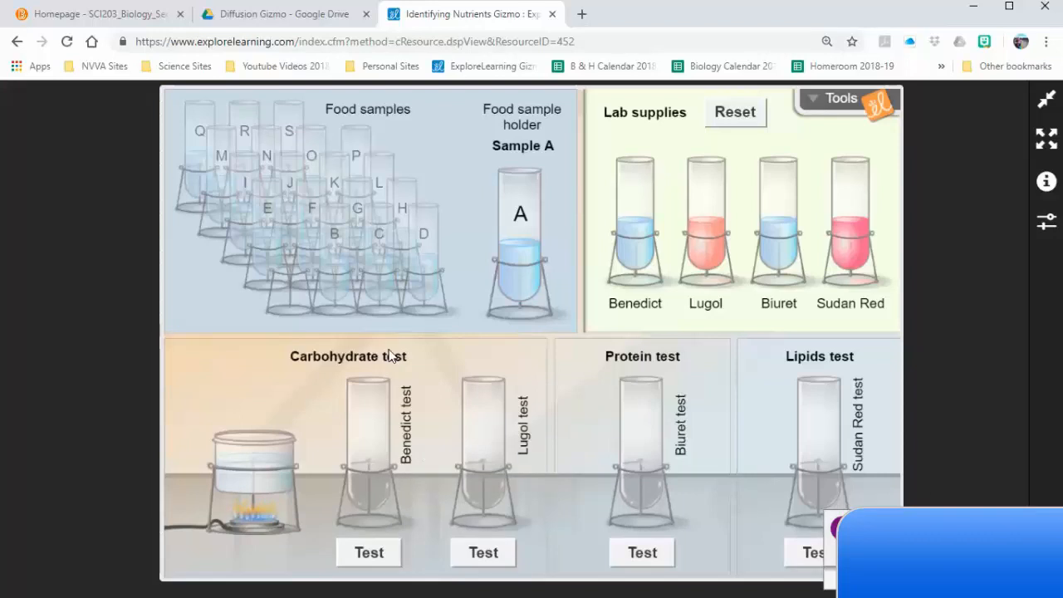
pyautogui.moveTo(563, 461)
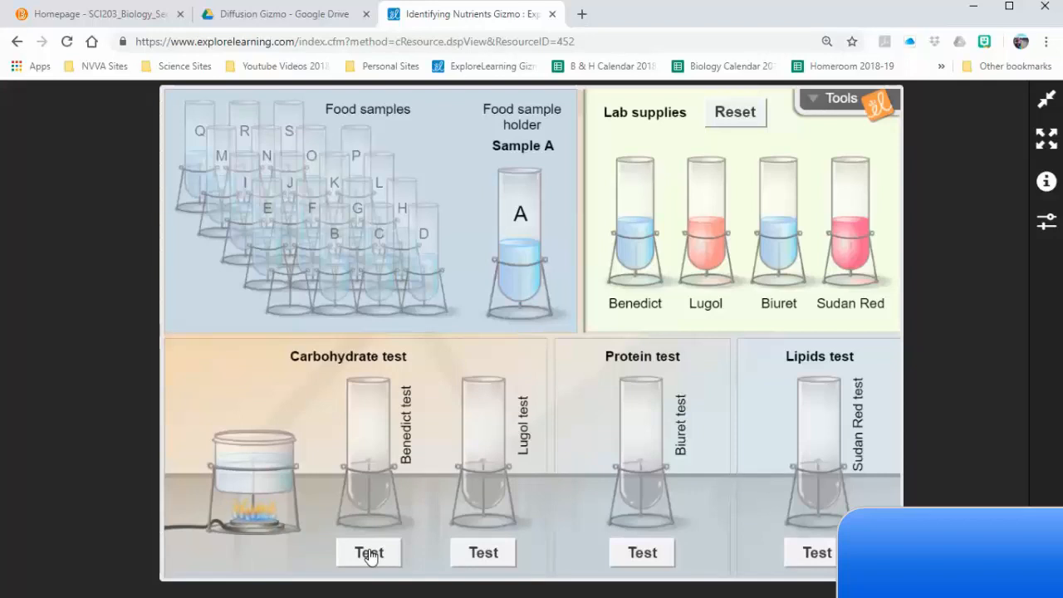
# Step: Run the Benedict test on sample A until its tube turns orange at t = 5.0 min
pyautogui.click(369, 552)
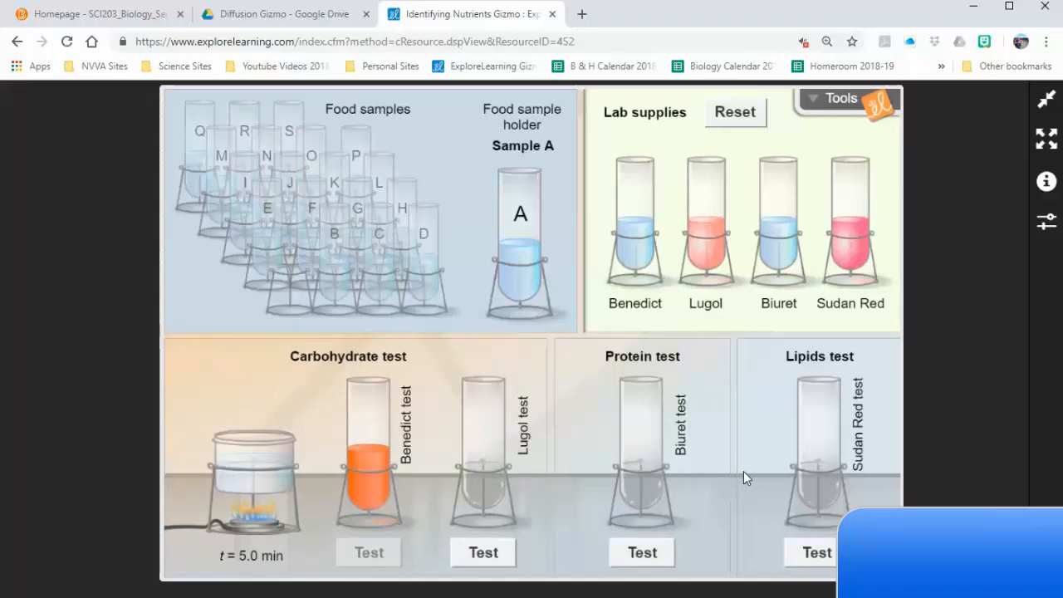
pyautogui.moveTo(444, 397)
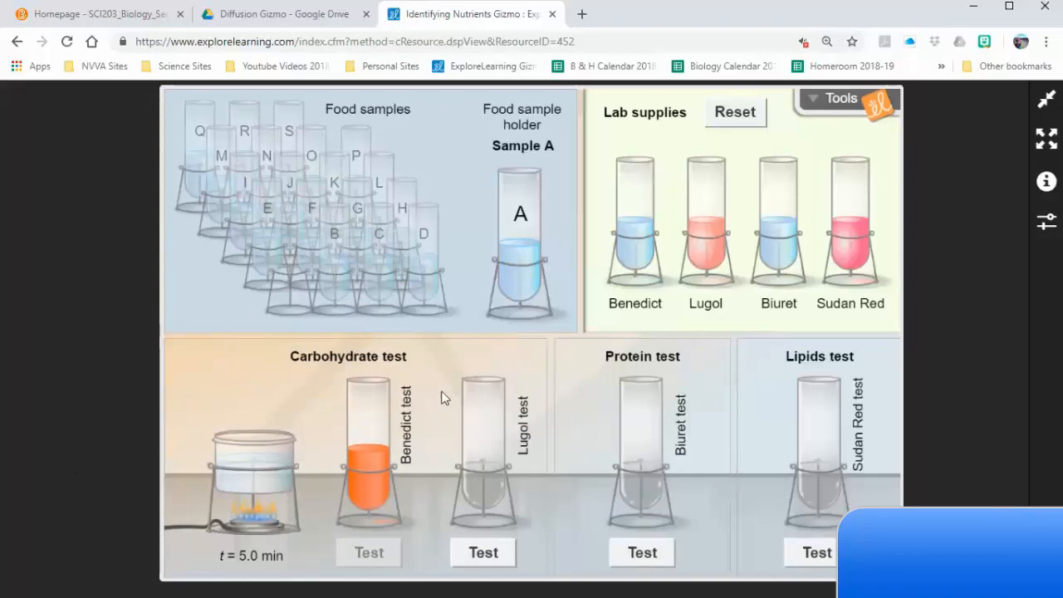
pyautogui.moveTo(406, 494)
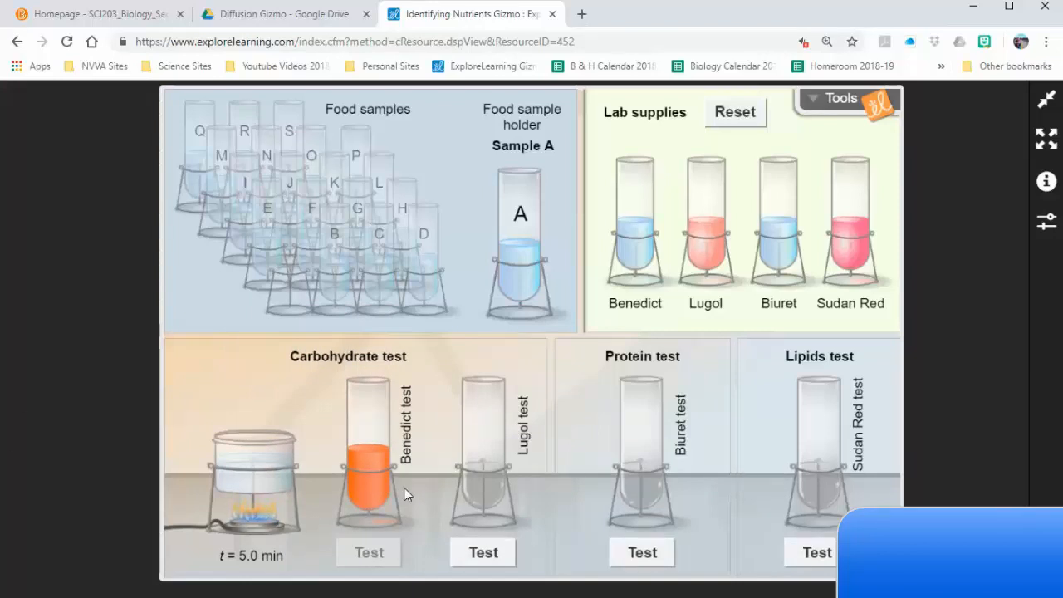
pyautogui.moveTo(378, 372)
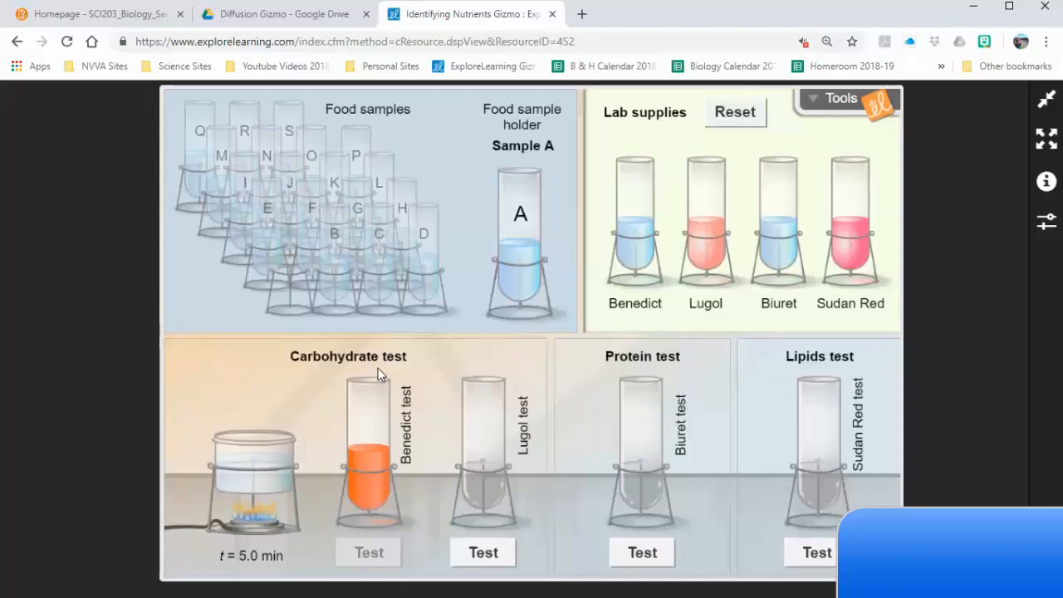
pyautogui.press('alt+tab')
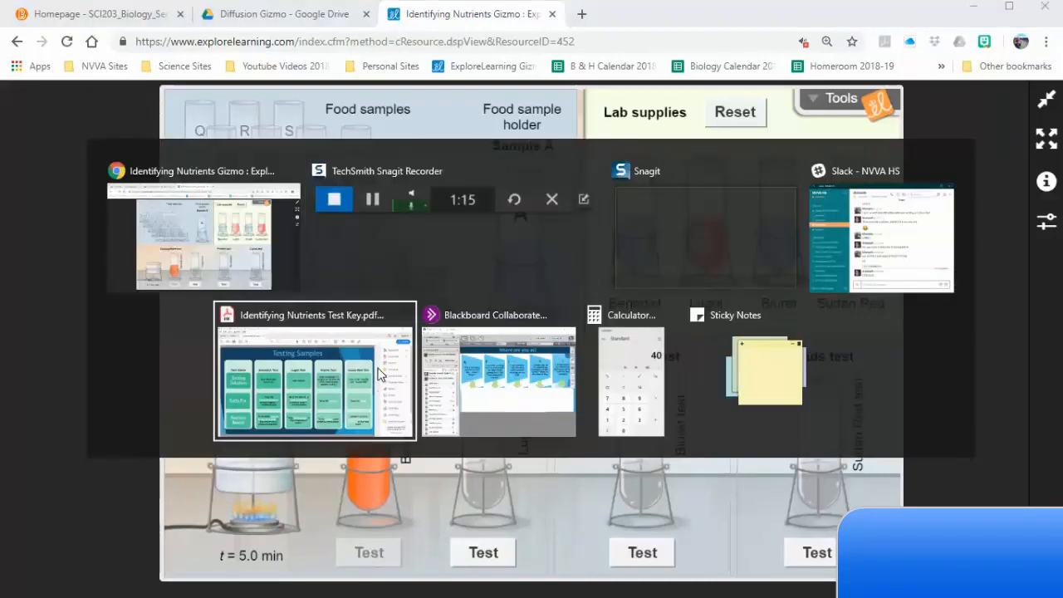
# Step: Switch to the Identifying Nutrients Test Key PDF to view the Positive Result row
pyautogui.click(314, 369)
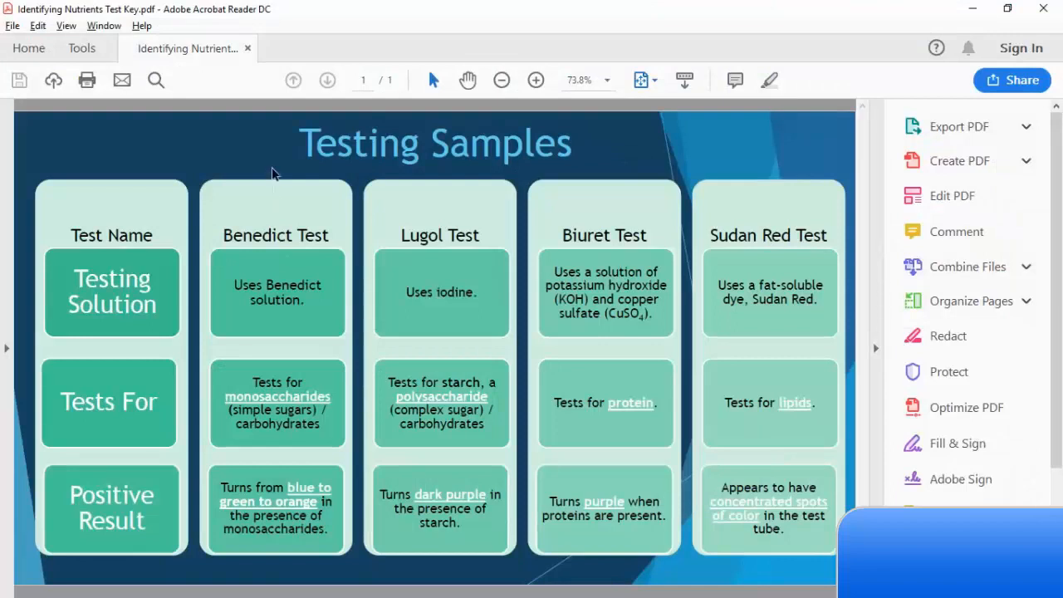
pyautogui.moveTo(278, 209)
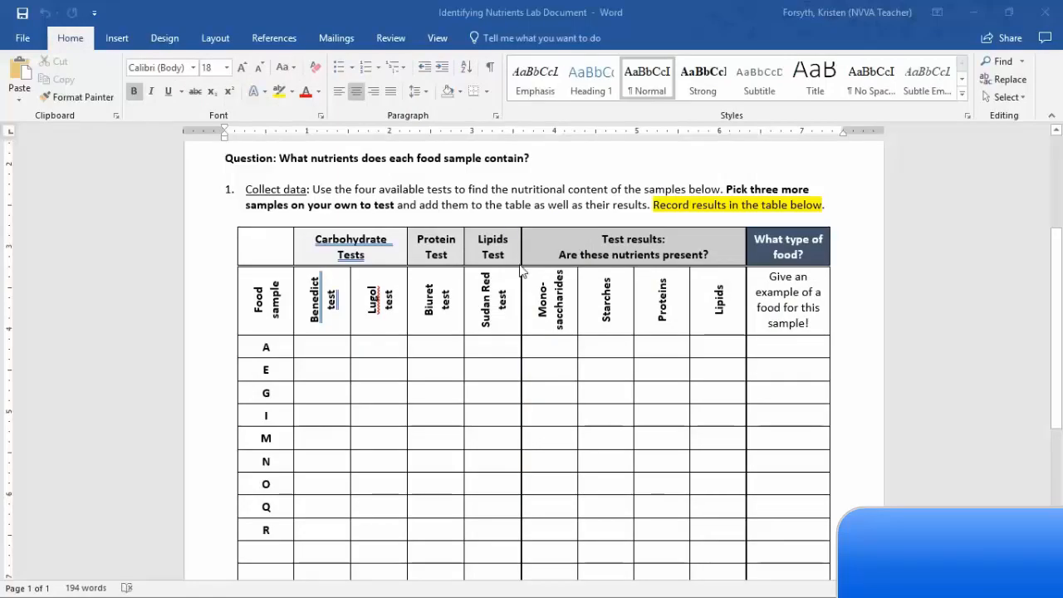
pyautogui.moveTo(324, 358)
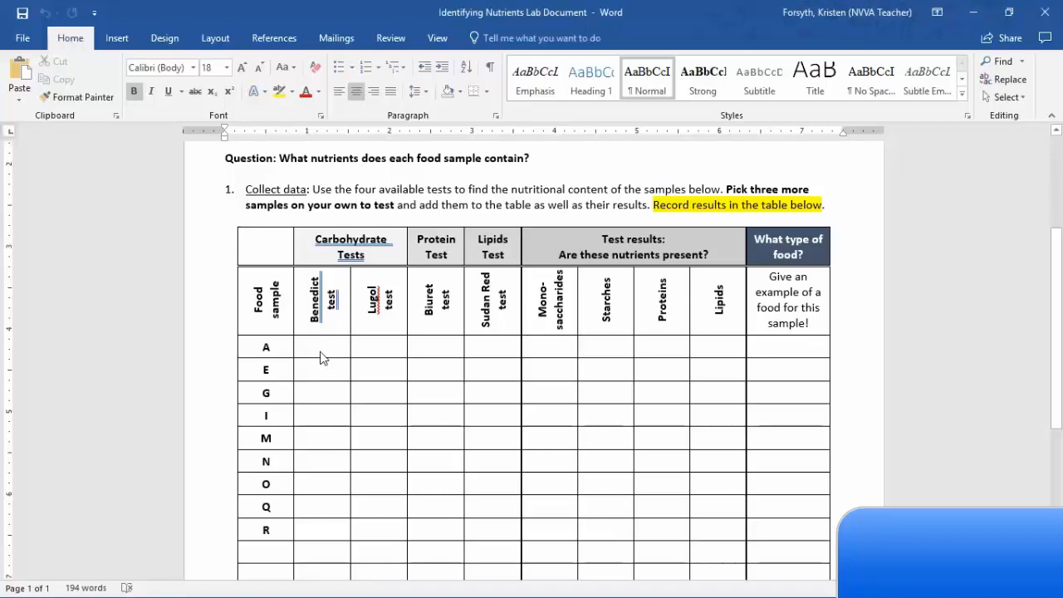
# Step: Enter + in sample A's Benedict cell of the Word results table
pyautogui.click(321, 347)
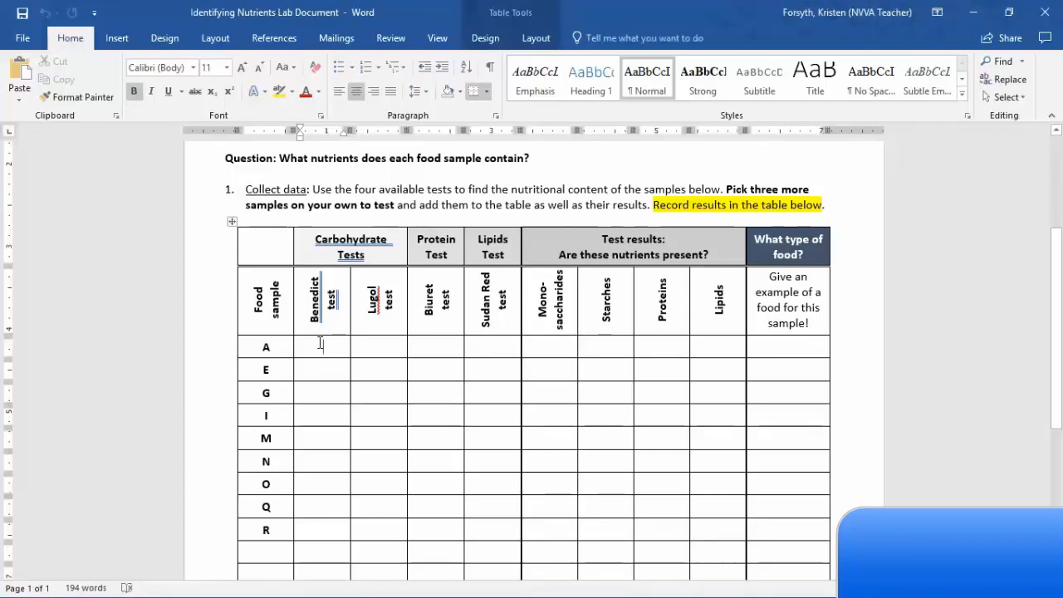
pyautogui.write('=')
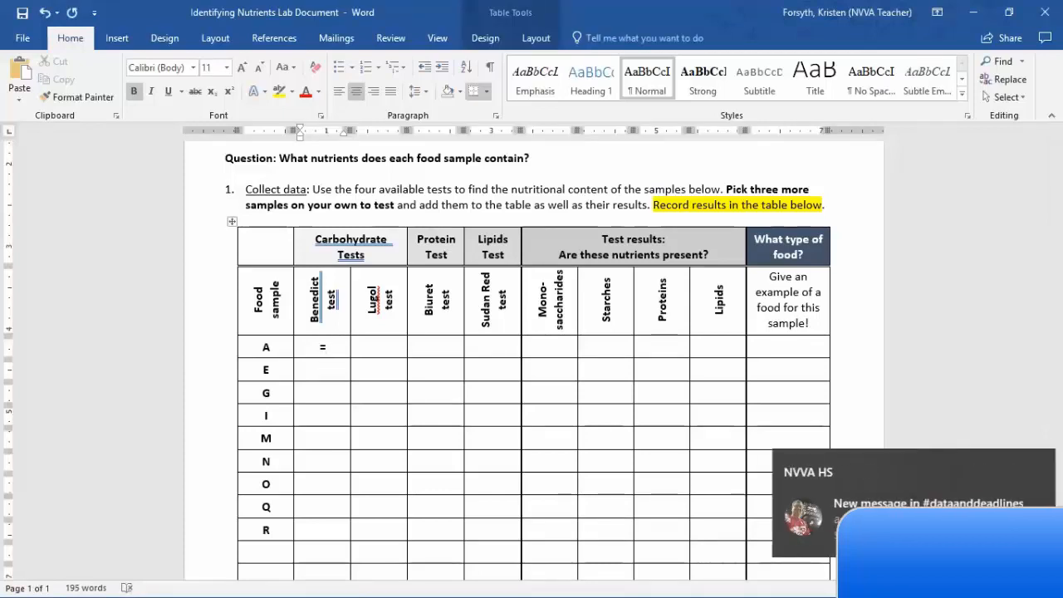
pyautogui.write('+')
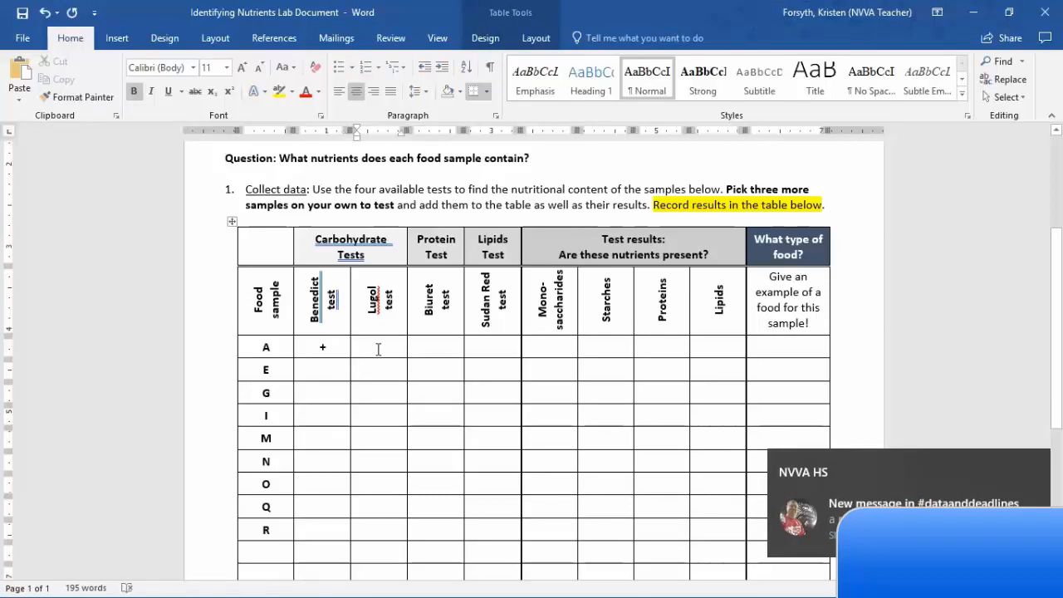
pyautogui.press('alt+tab')
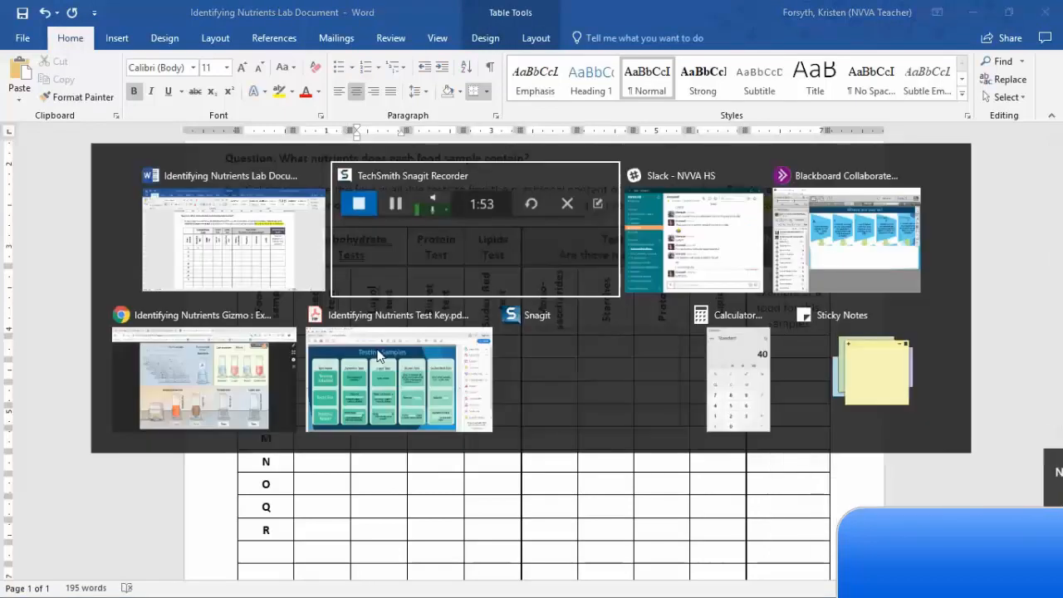
# Step: Return to the Identifying Nutrients Gizmo to view sample A's test tubes
pyautogui.click(203, 379)
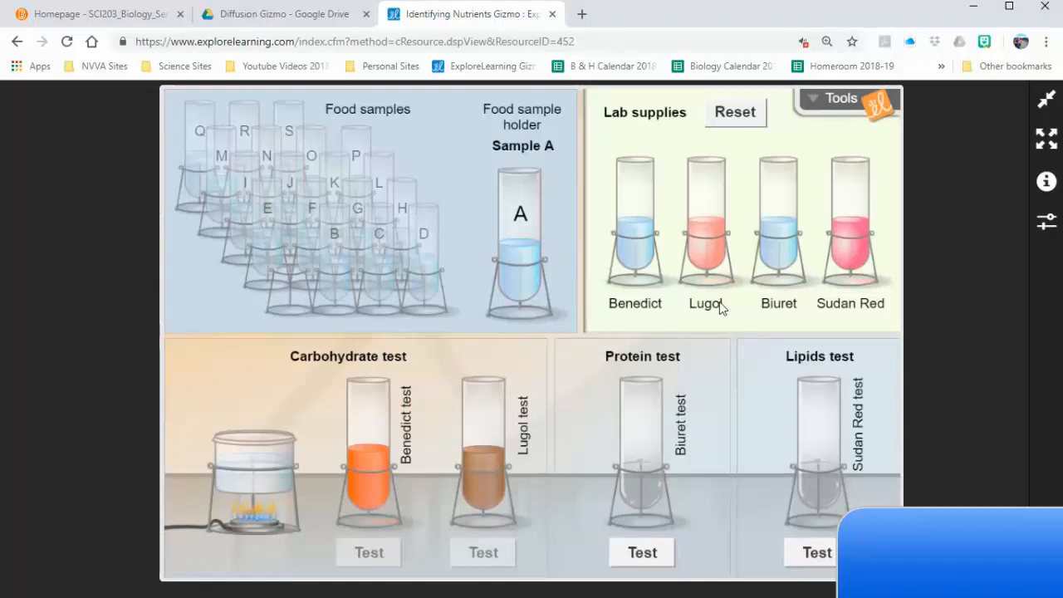
pyautogui.moveTo(789, 287)
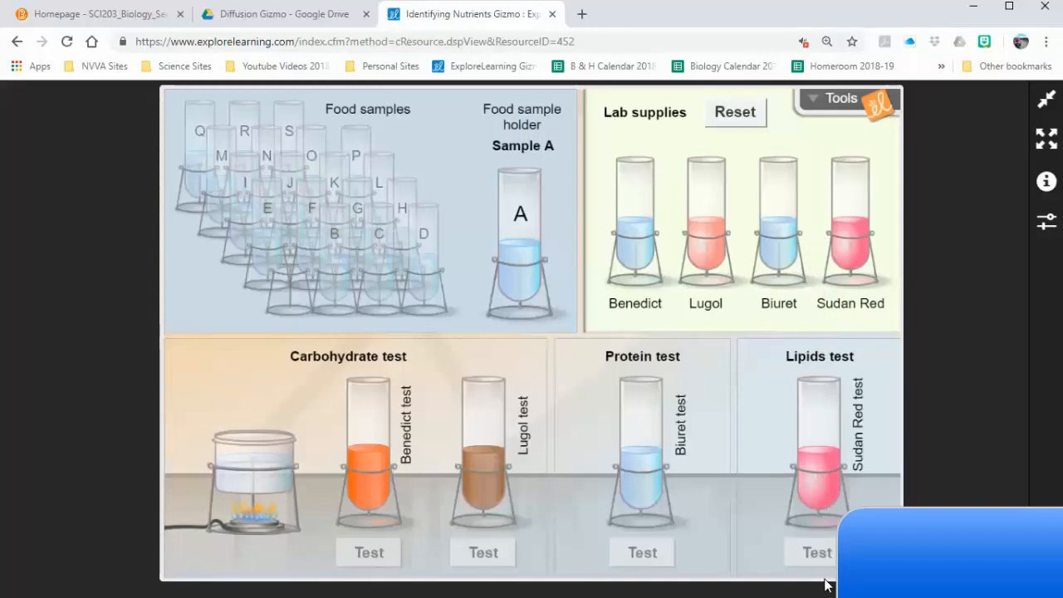
pyautogui.moveTo(469, 487)
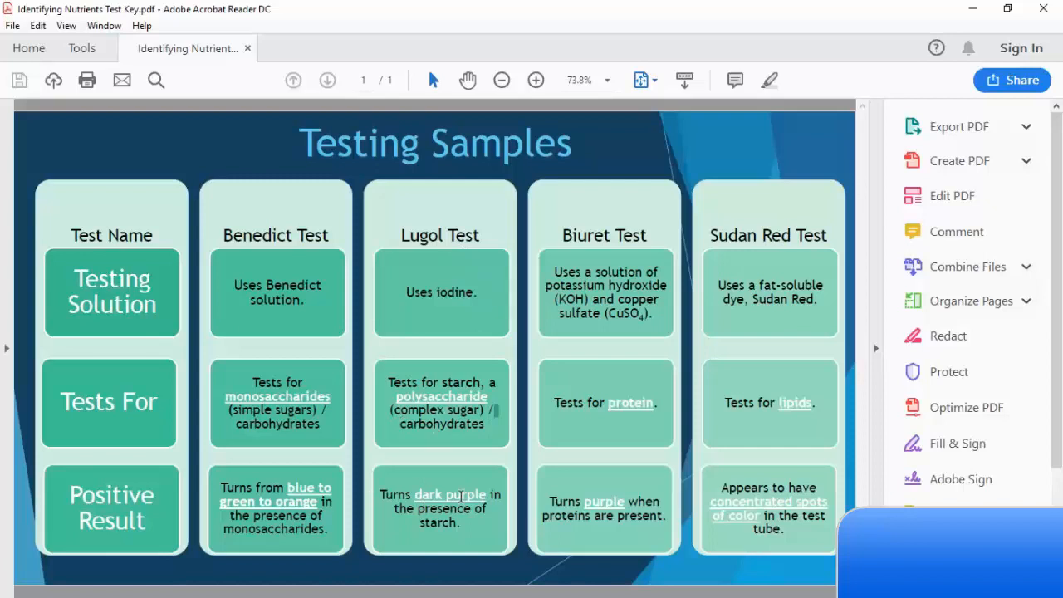
# Step: Alternate between the Testing Samples key and the Gizmo tubes to compare positive results
pyautogui.press('alt+tab')
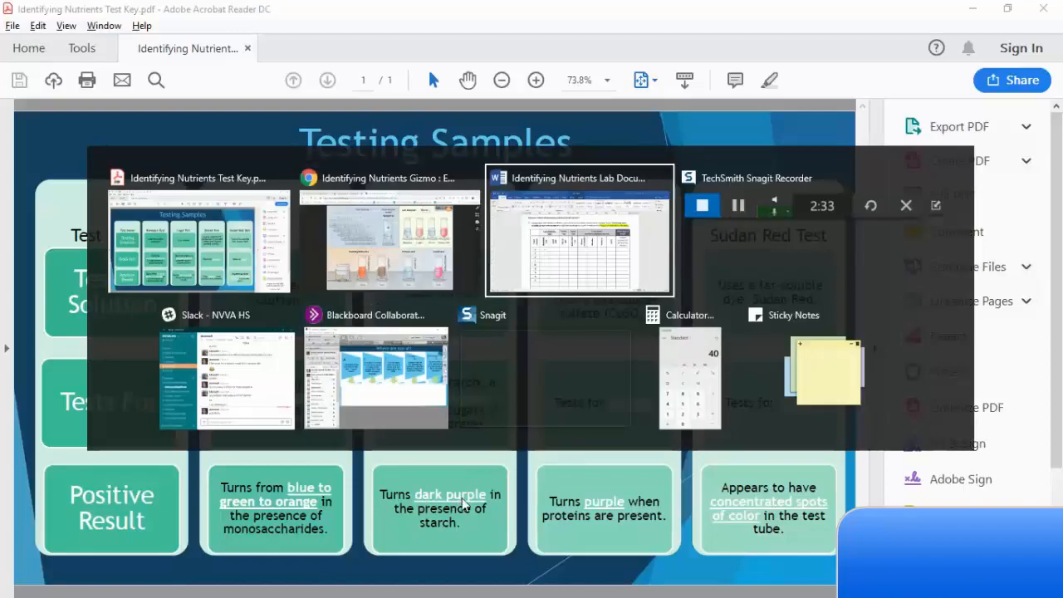
pyautogui.click(578, 232)
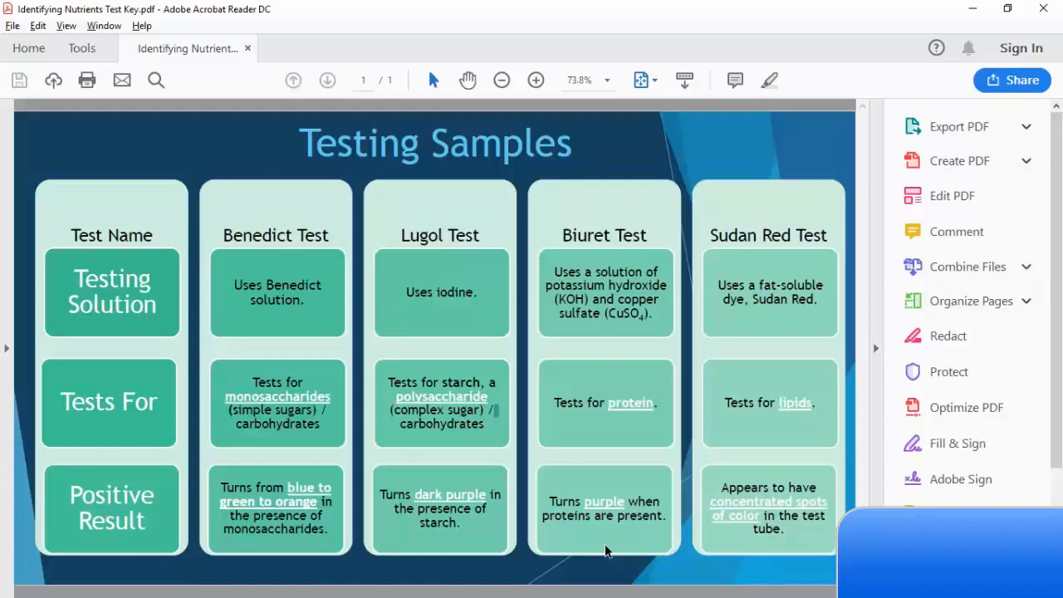
pyautogui.press('alt+tab')
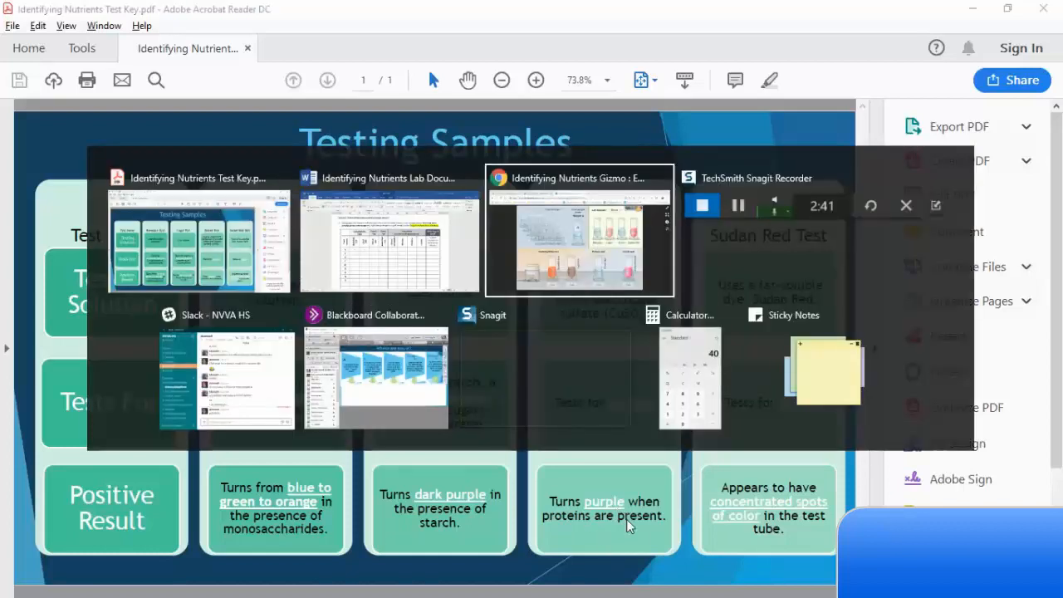
pyautogui.click(578, 230)
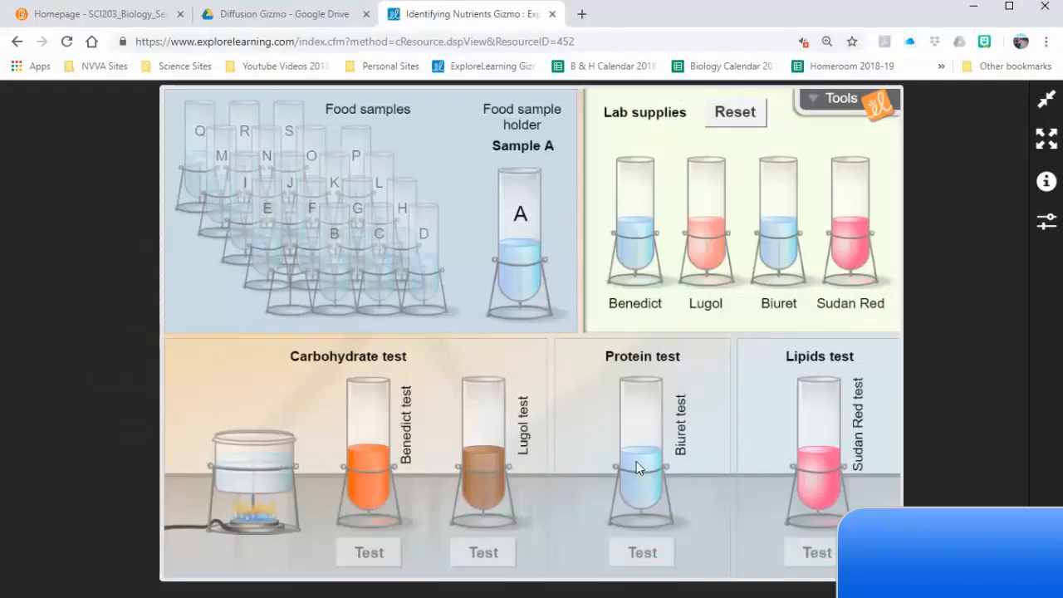
pyautogui.press('alt+tab')
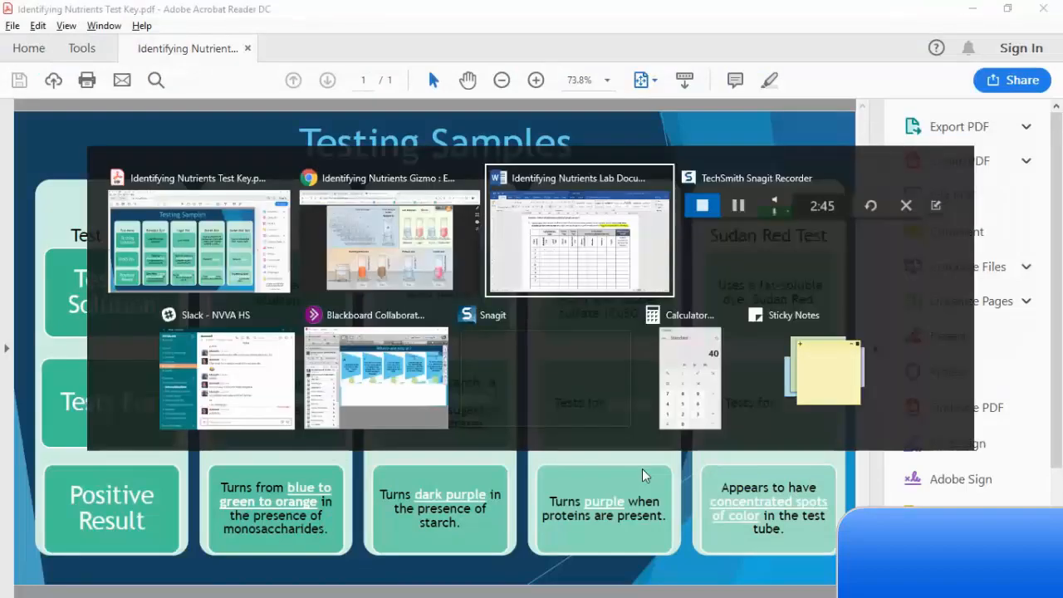
pyautogui.click(578, 232)
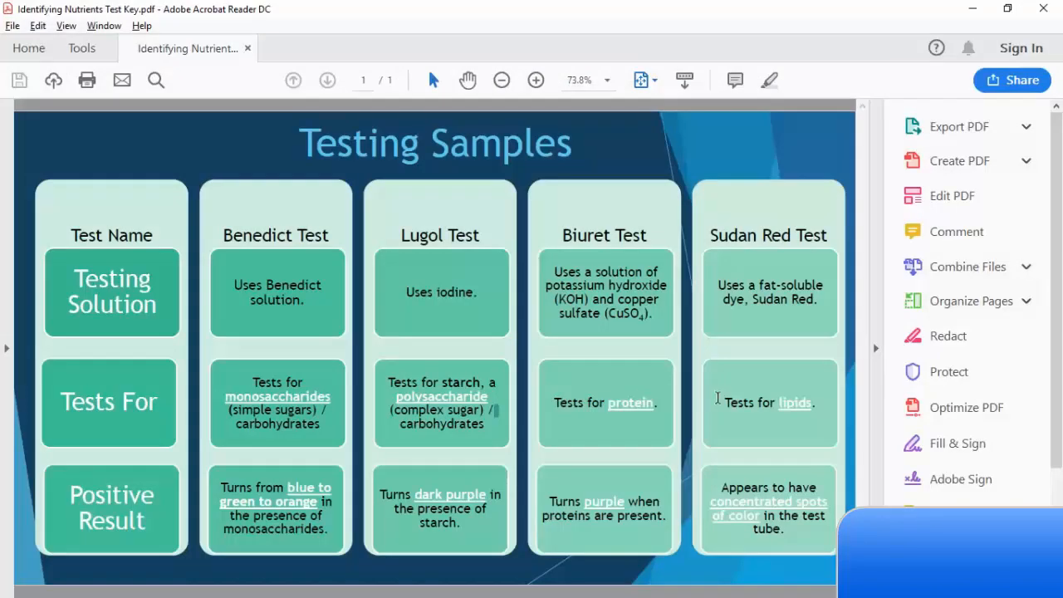
pyautogui.moveTo(762, 504)
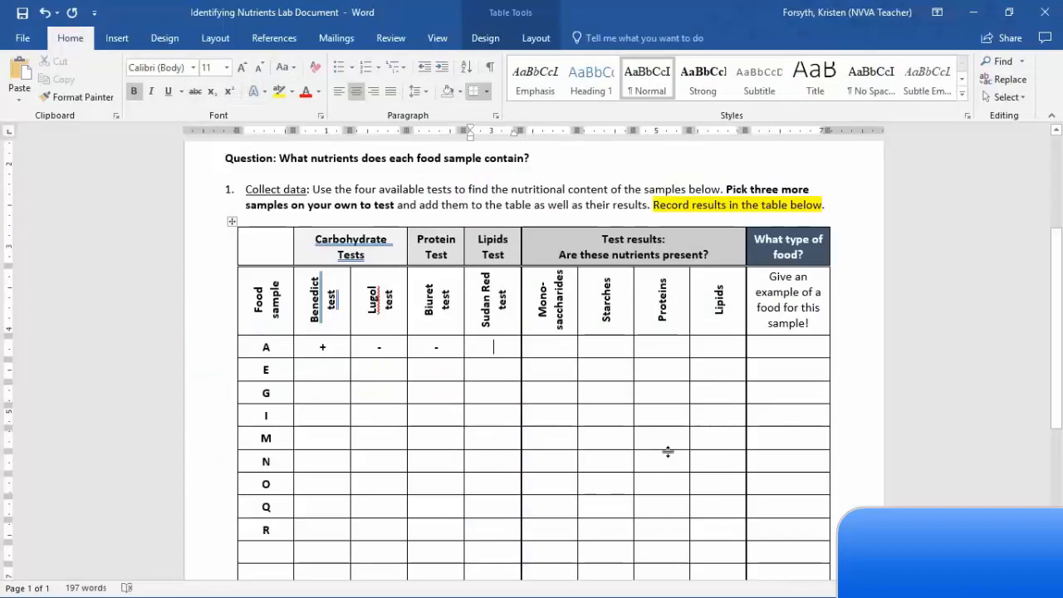
# Step: Fill sample A's row with Sudan Red -, then YES, NO, NO, NO, and Apple Juice
pyautogui.write('-')
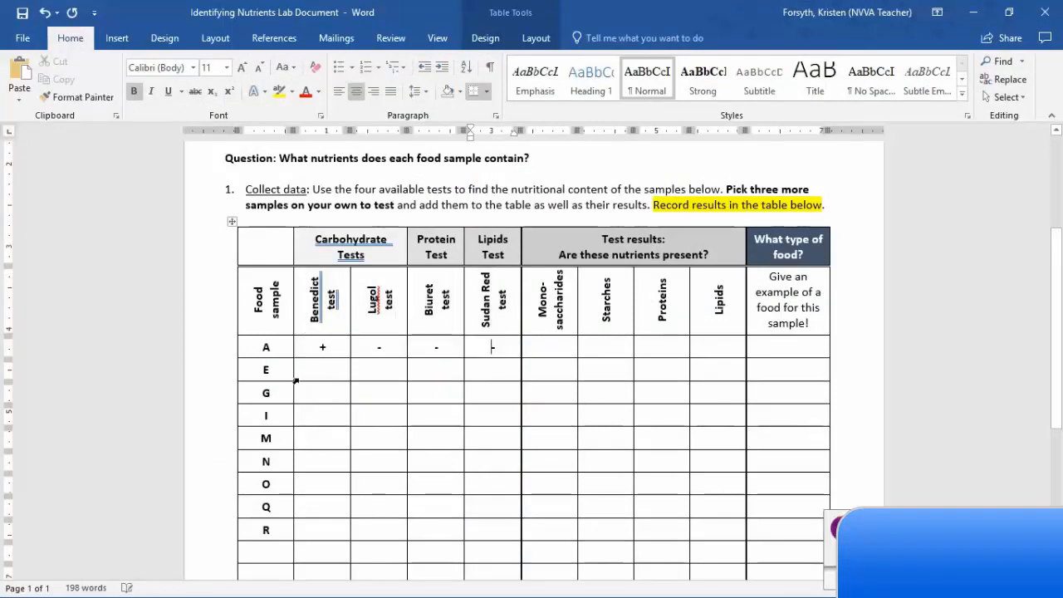
pyautogui.moveTo(558, 311)
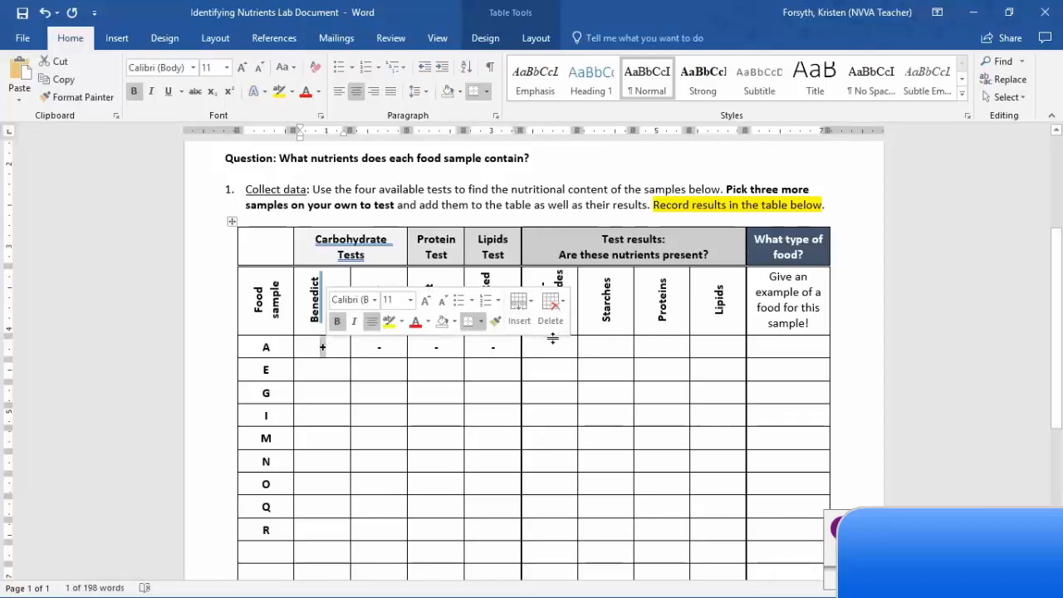
pyautogui.write('YES')
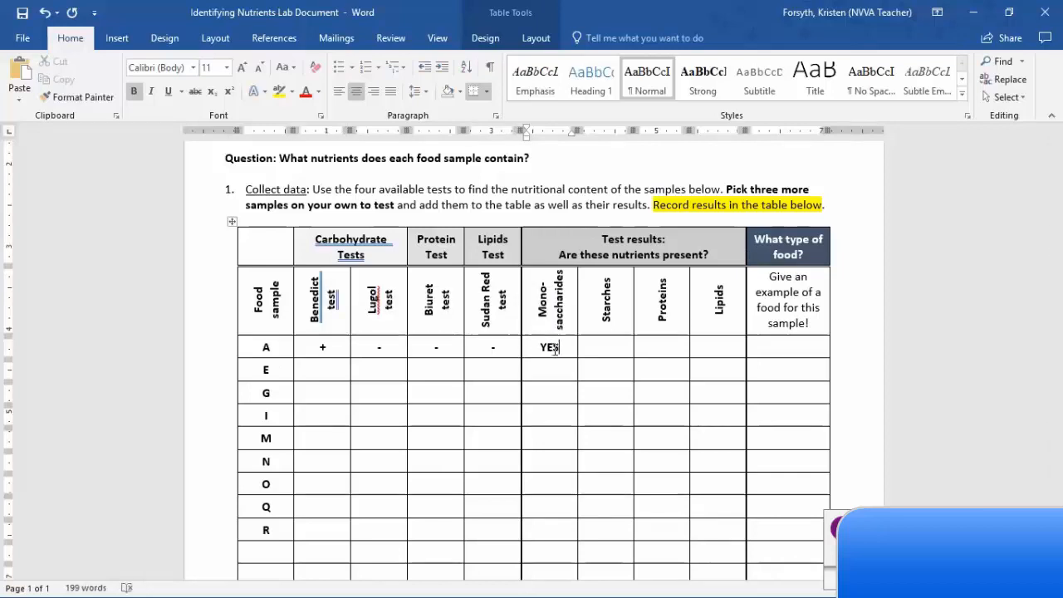
pyautogui.click(379, 346)
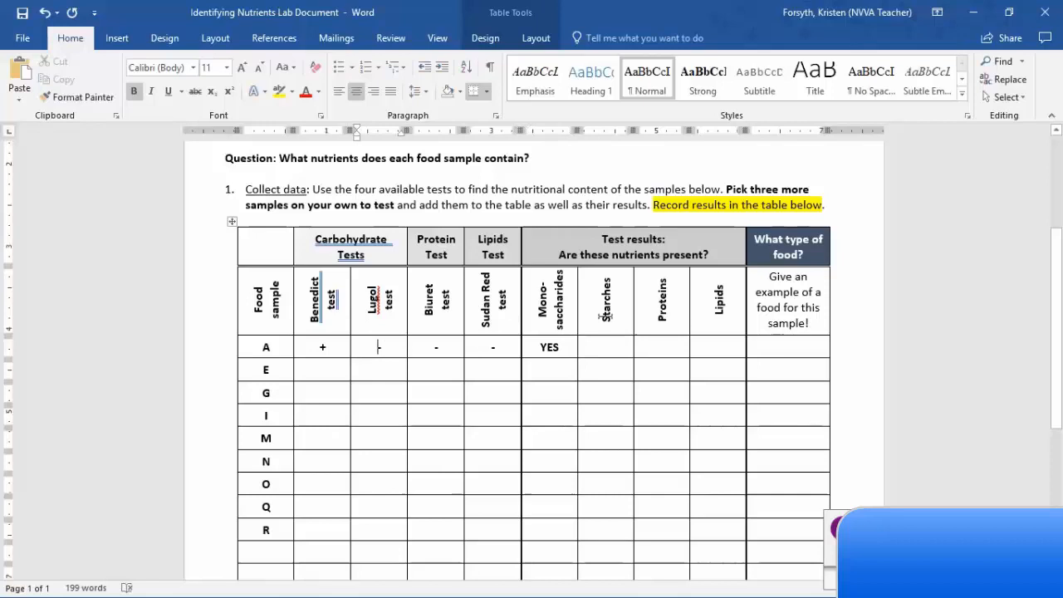
pyautogui.write('NO')
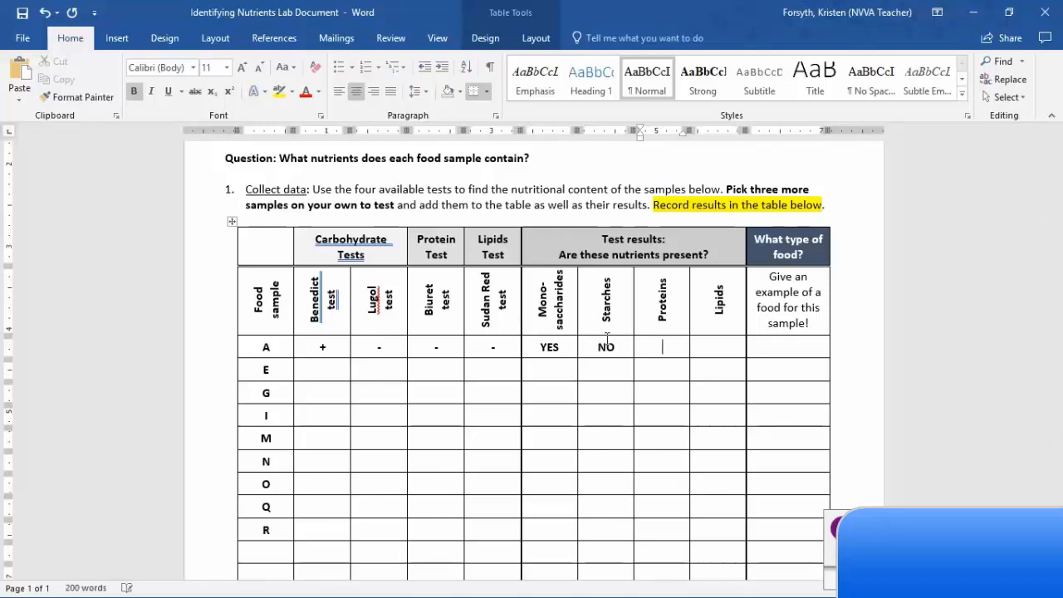
pyautogui.write('NO')
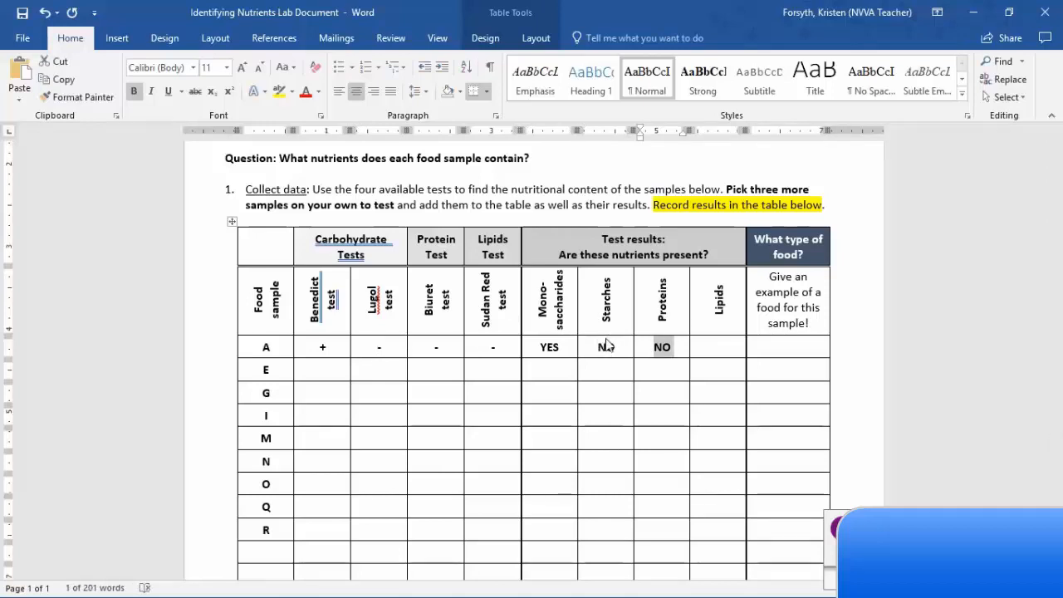
pyautogui.write('NO')
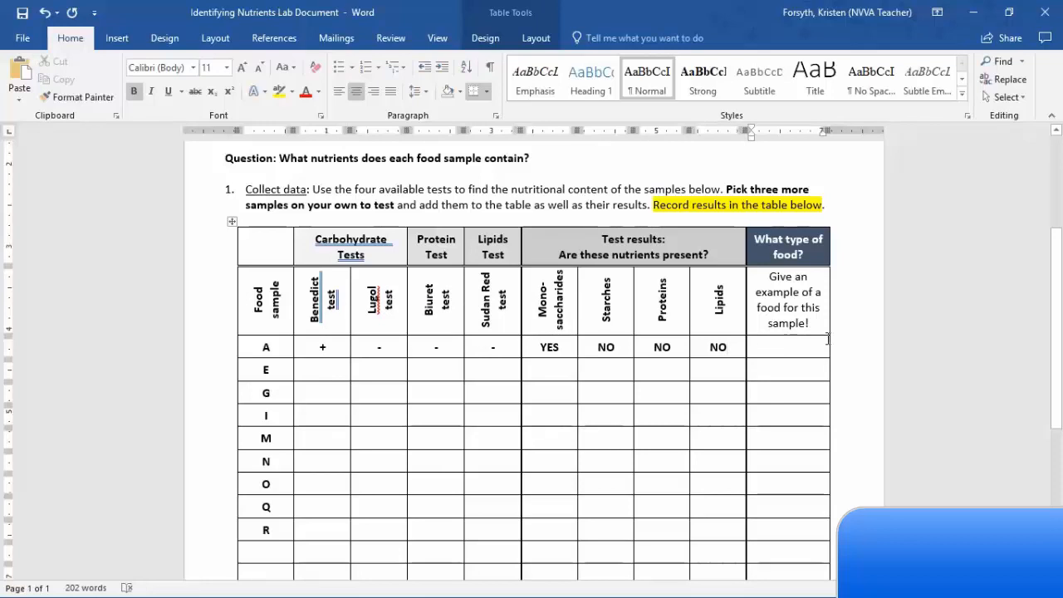
pyautogui.click(788, 346)
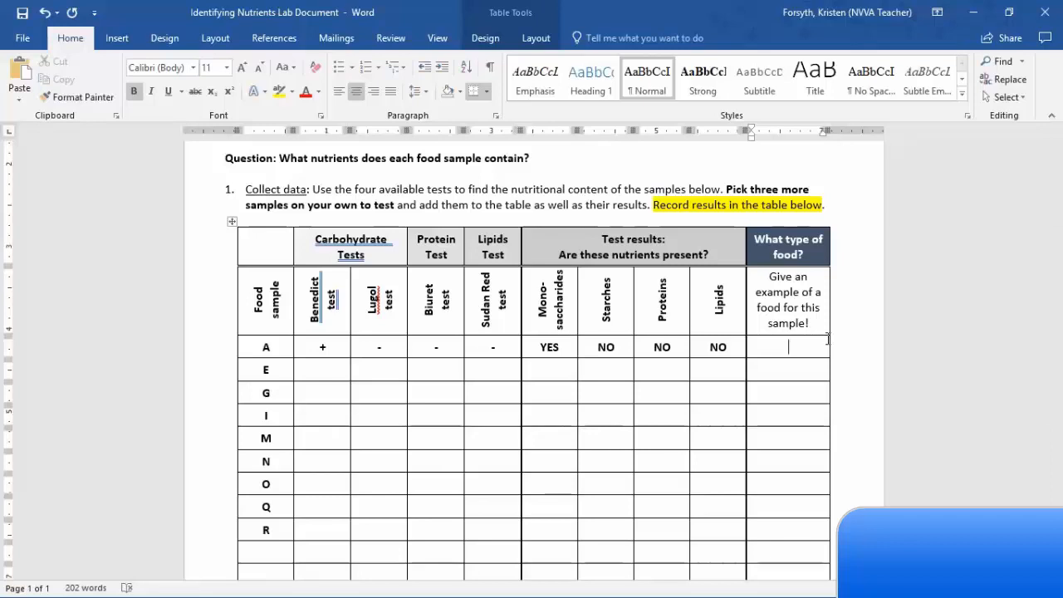
pyautogui.write('Apple Juice')
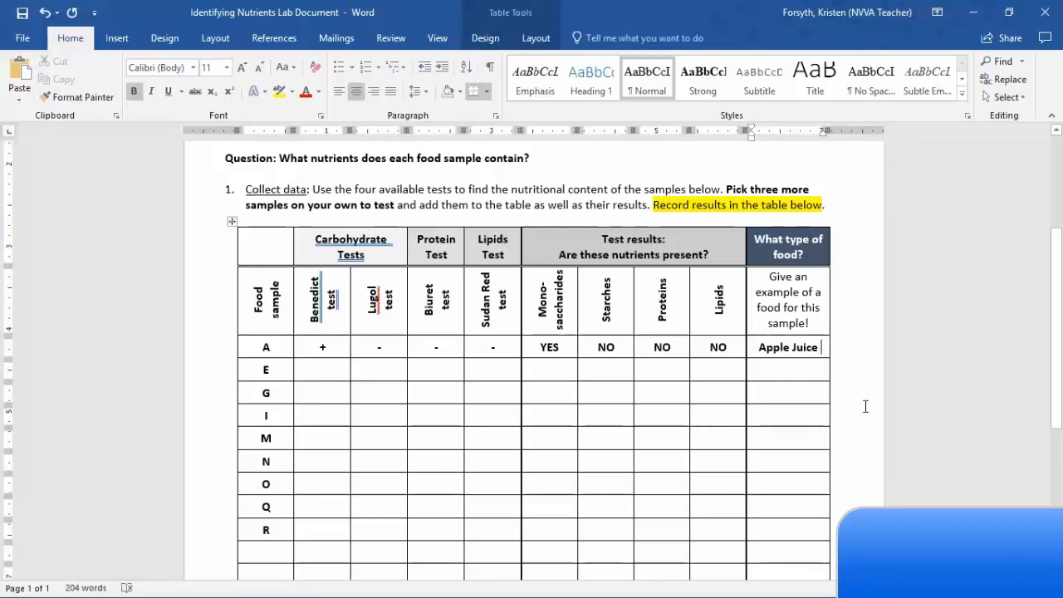
pyautogui.moveTo(382, 366)
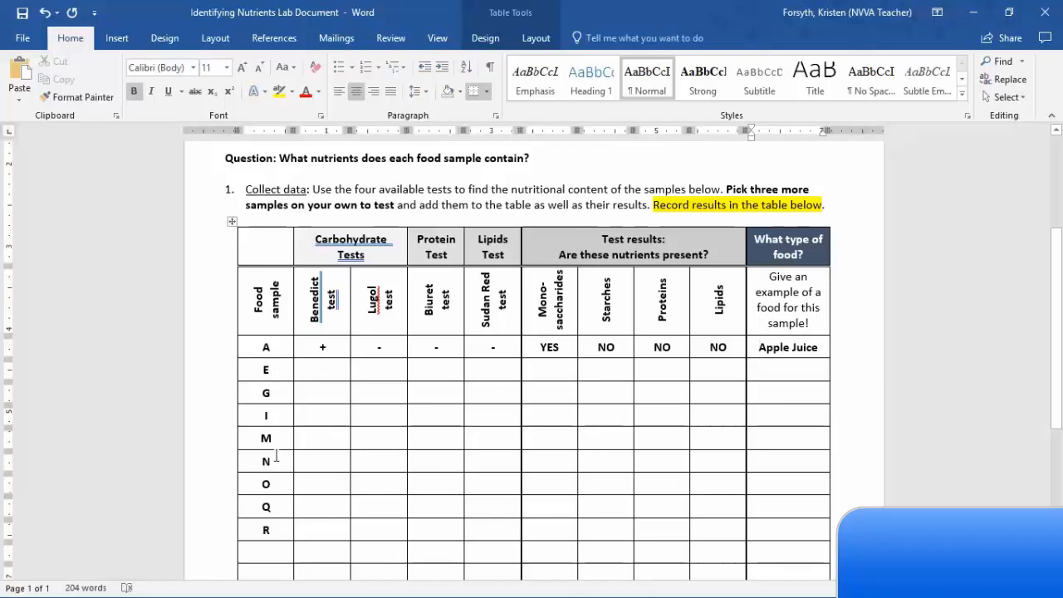
pyautogui.scroll(-3)
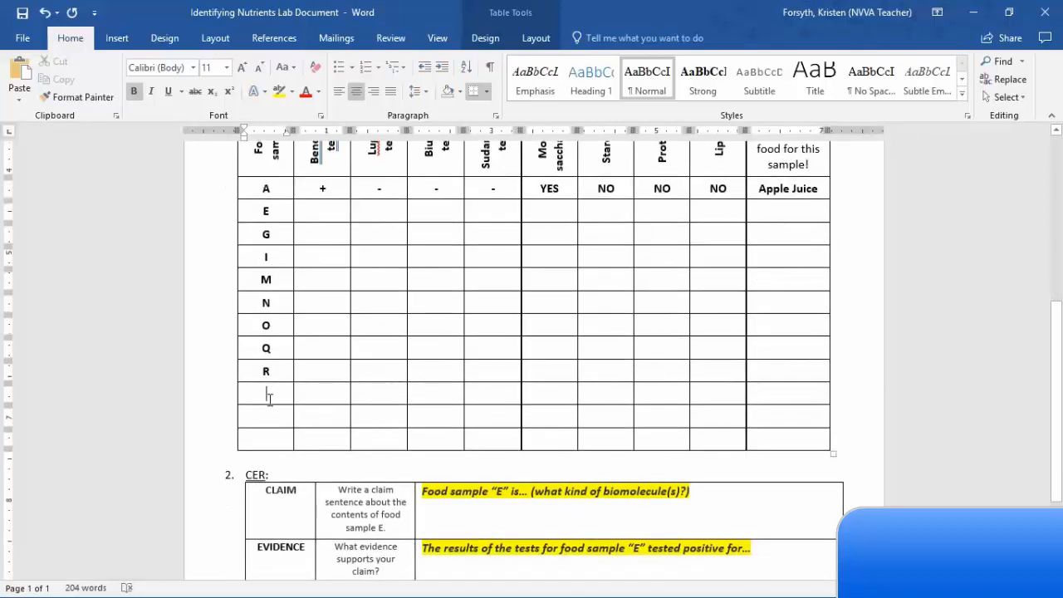
pyautogui.scroll(3)
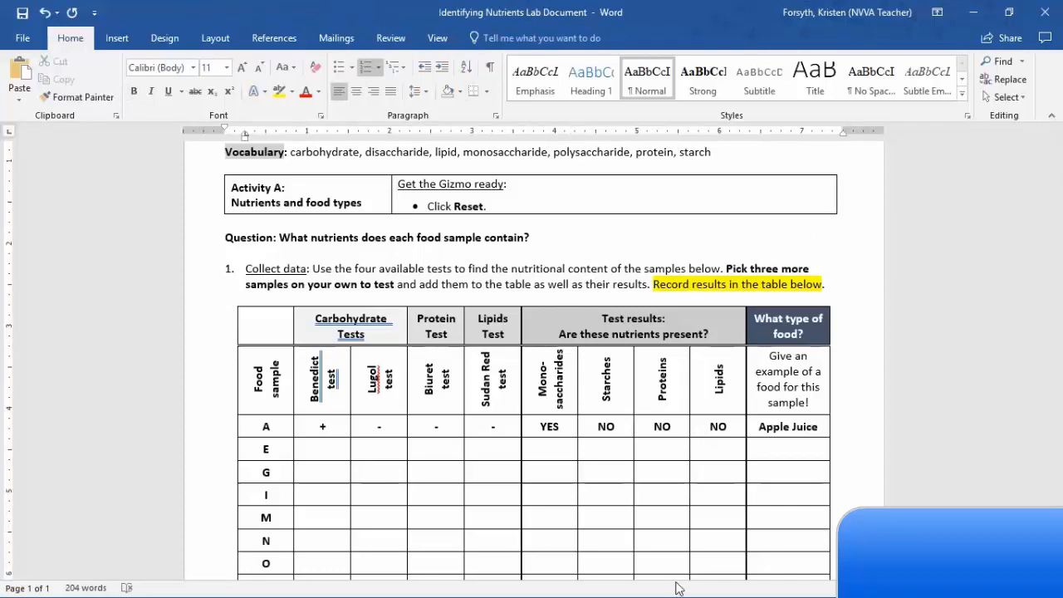
pyautogui.click(787, 448)
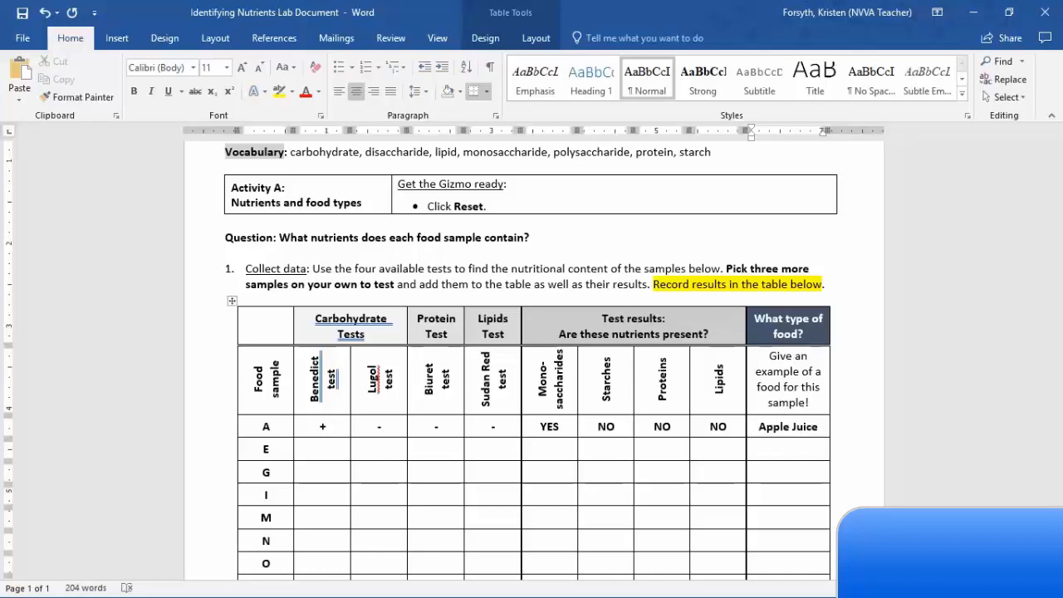
pyautogui.click(787, 449)
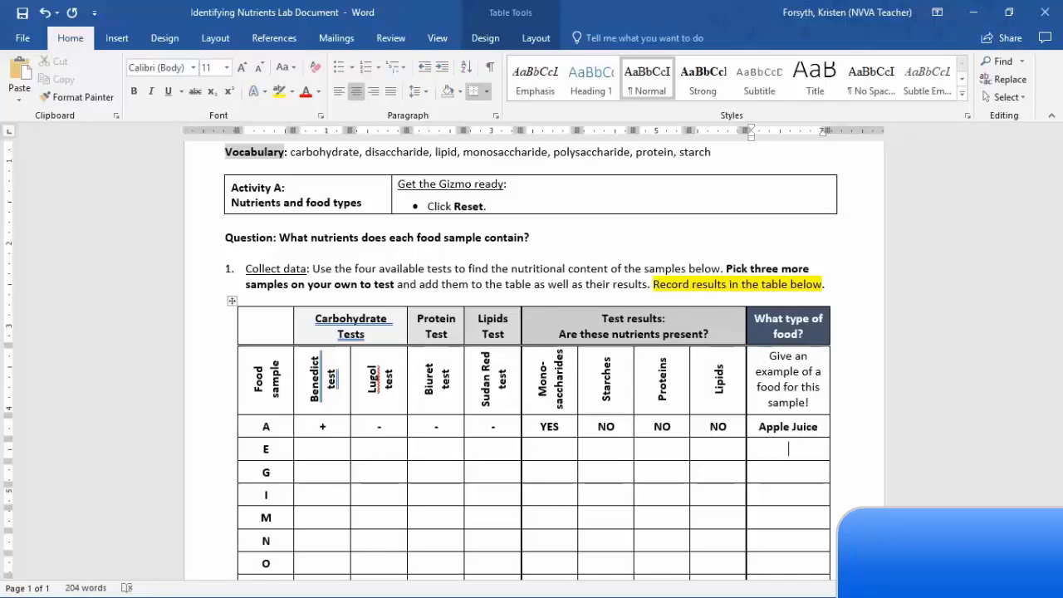